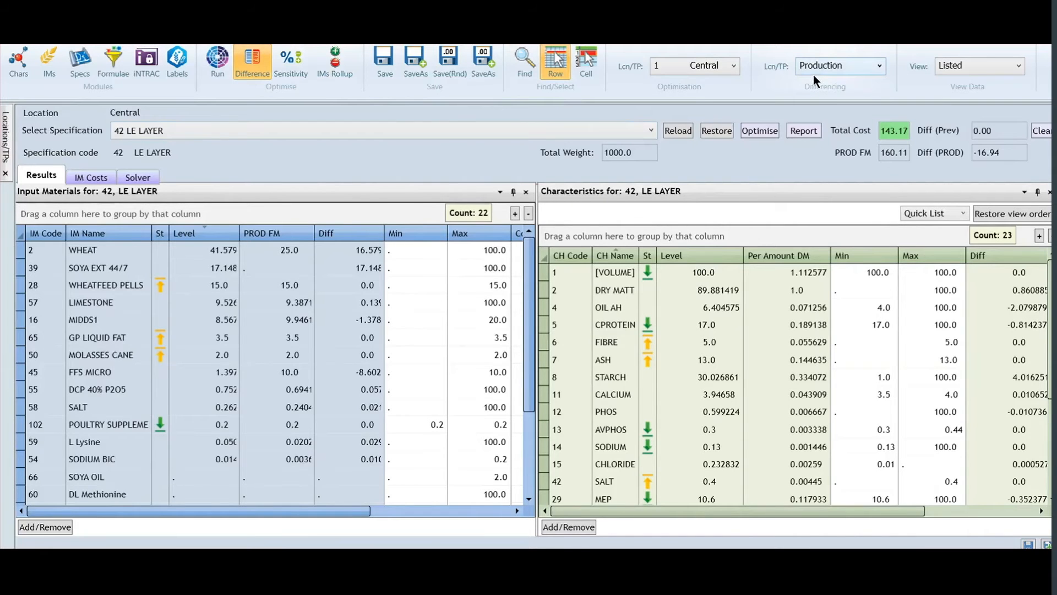
- Cap WHEAT at max 35 and SOYA EXT 44/7 at max 10
left_click(479, 250)
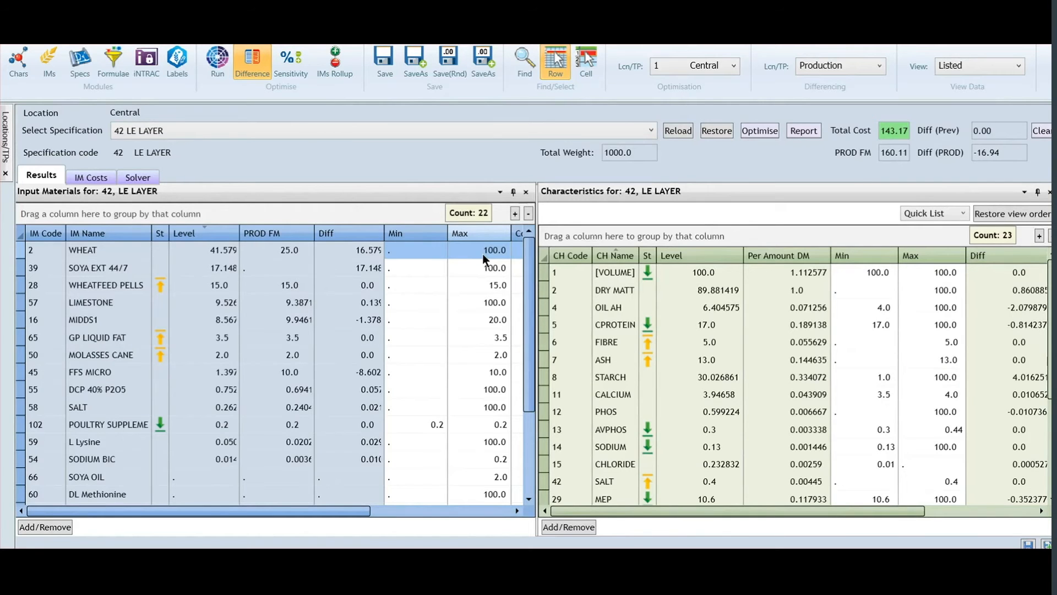
type("35.0")
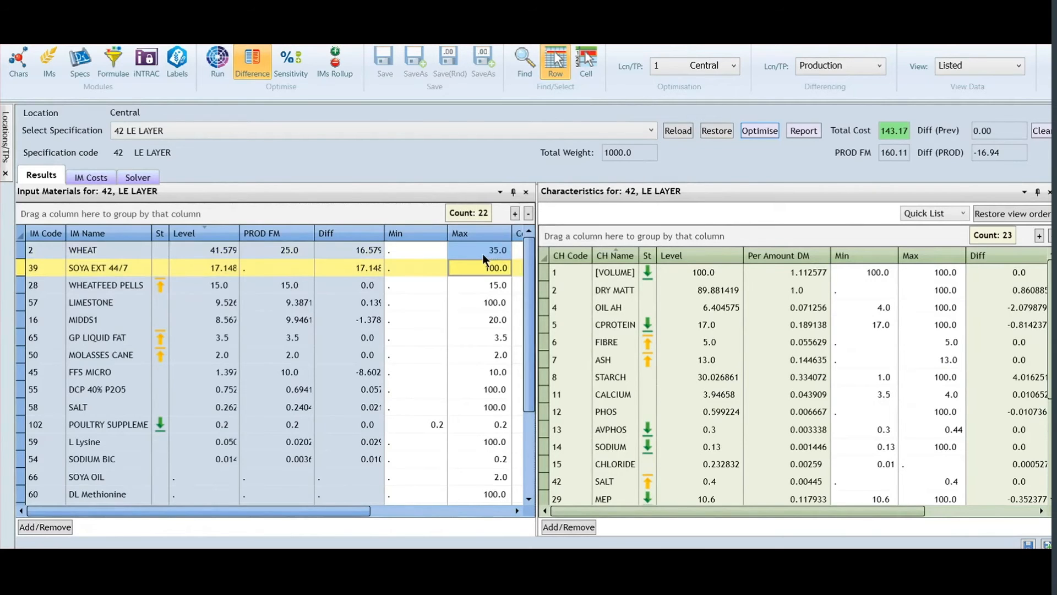
type("10")
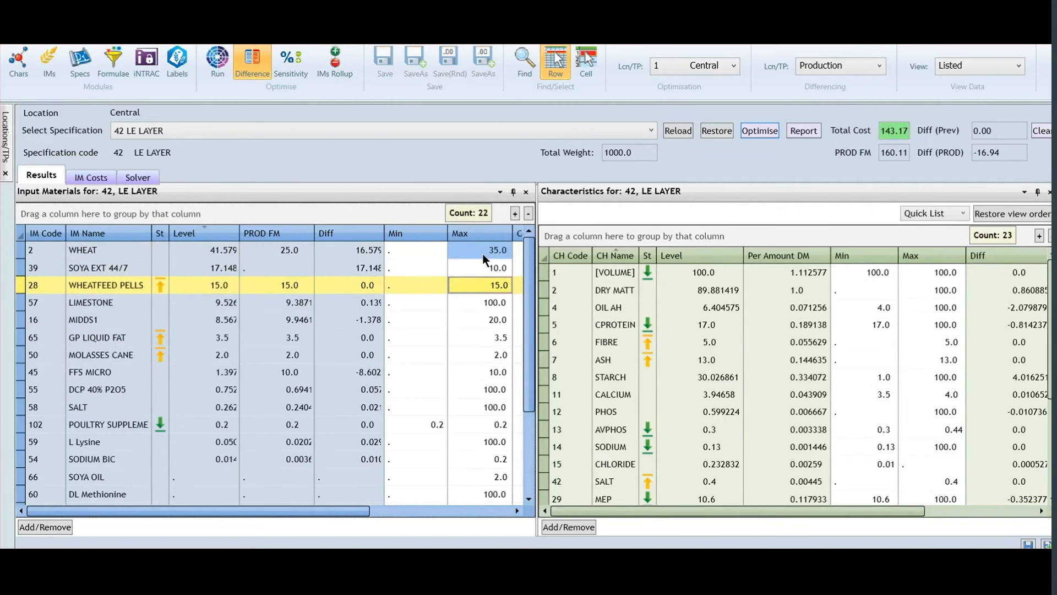
- Re-optimise the 42 LE LAYER formula, giving total cost 148.24
left_click(759, 130)
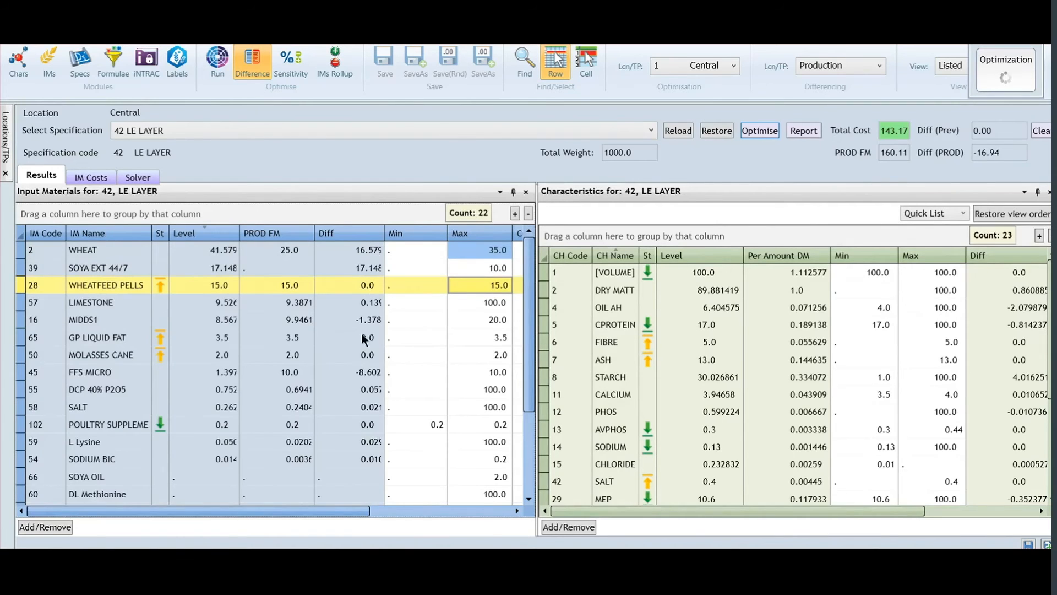
left_click(759, 130)
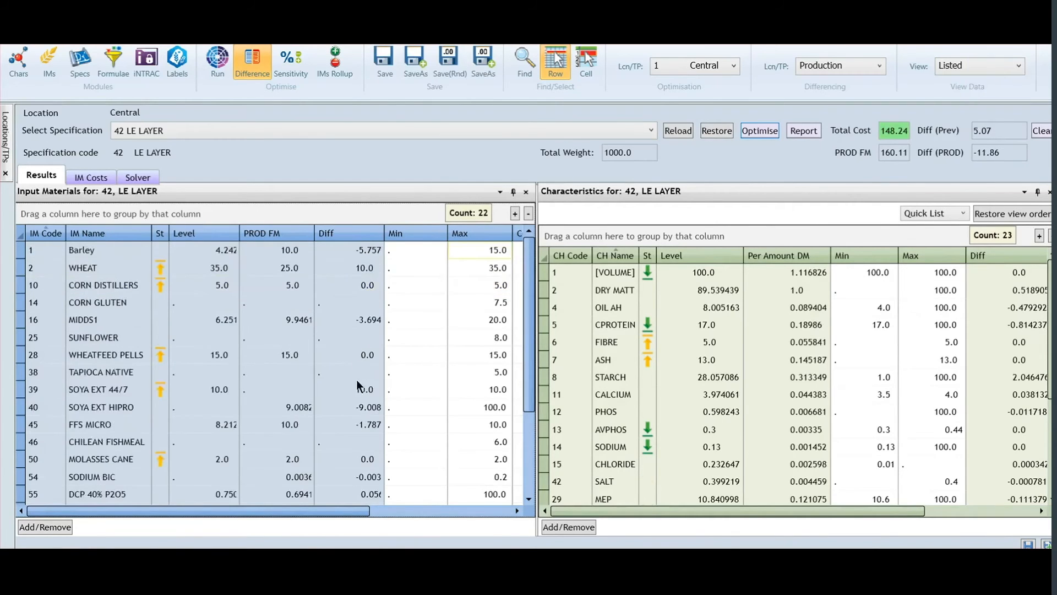